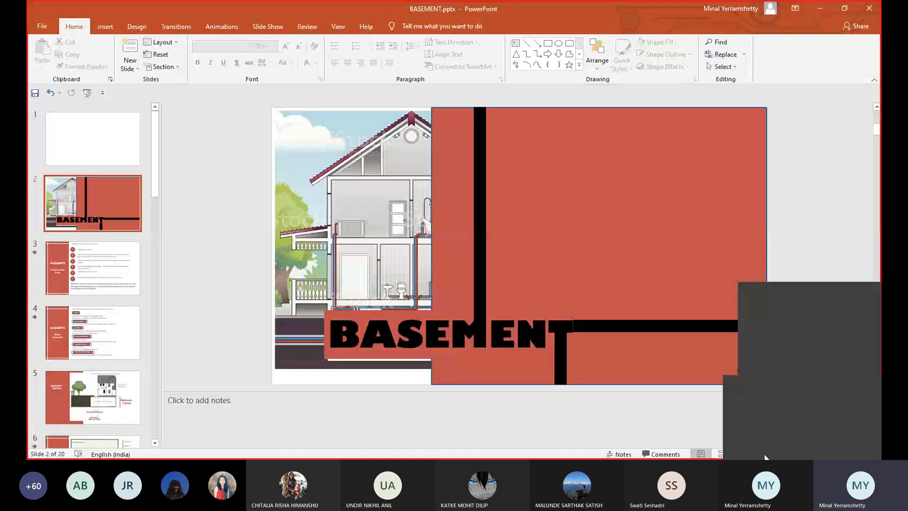
Step: Start the slideshow on the Basements Construction Care slide, revealing only the displaced soil effects factor
{"action": "key", "text": "F5"}
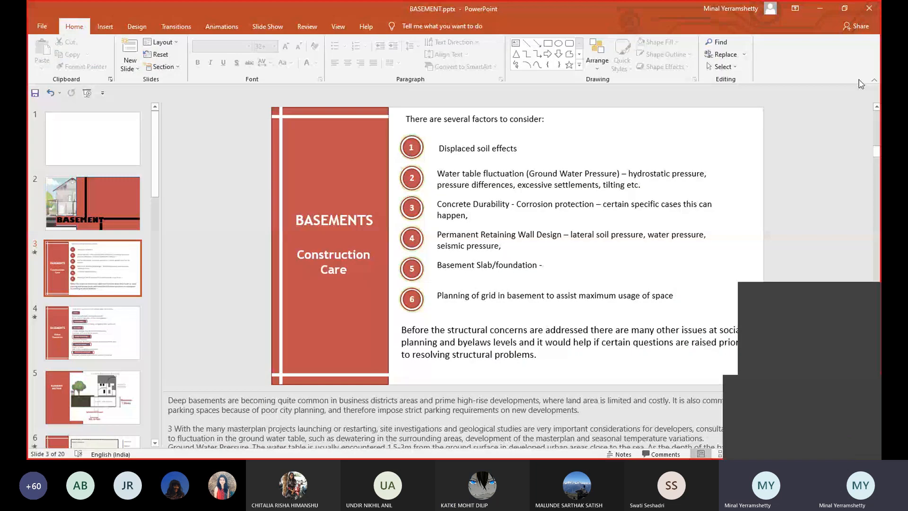
{"action": "mouse_move", "coordinate": [764, 89]}
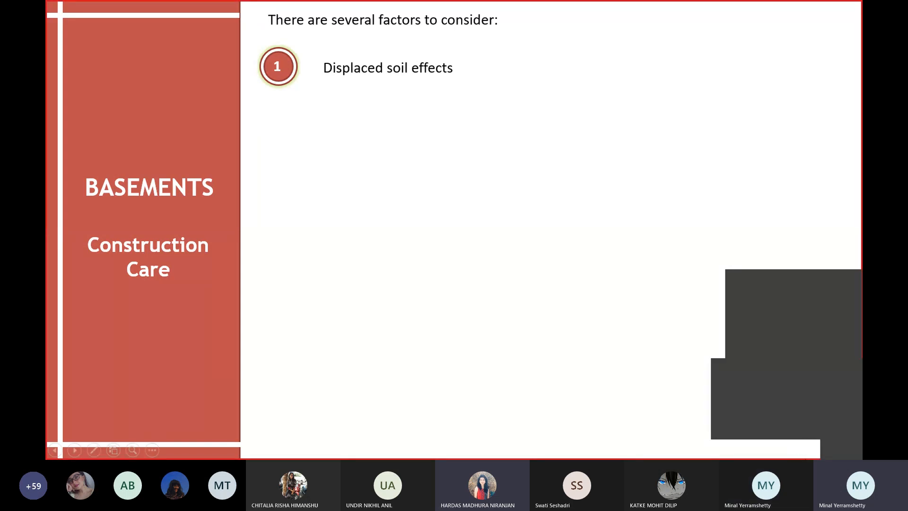
{"action": "mouse_move", "coordinate": [683, 403]}
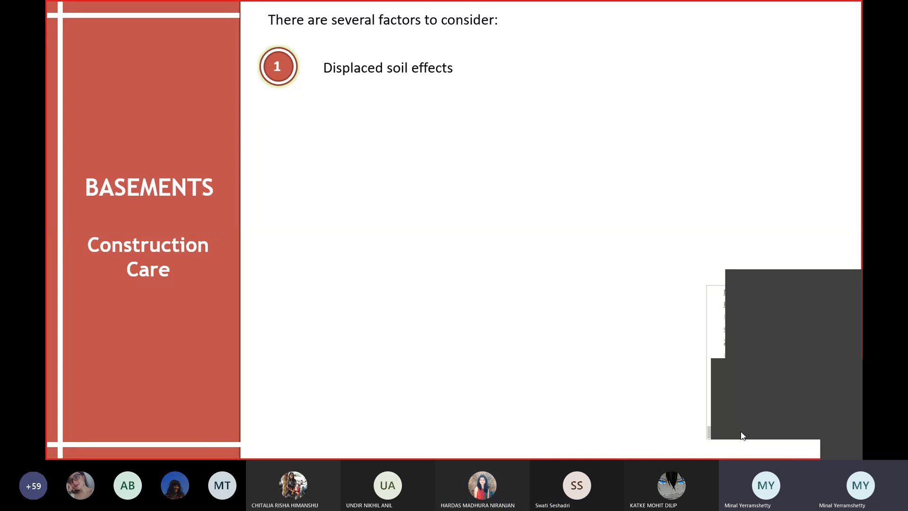
{"action": "mouse_move", "coordinate": [747, 370]}
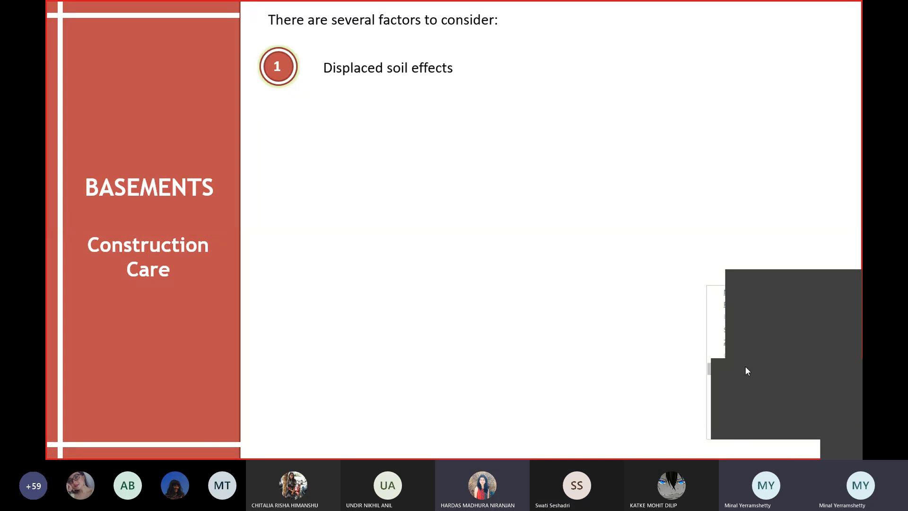